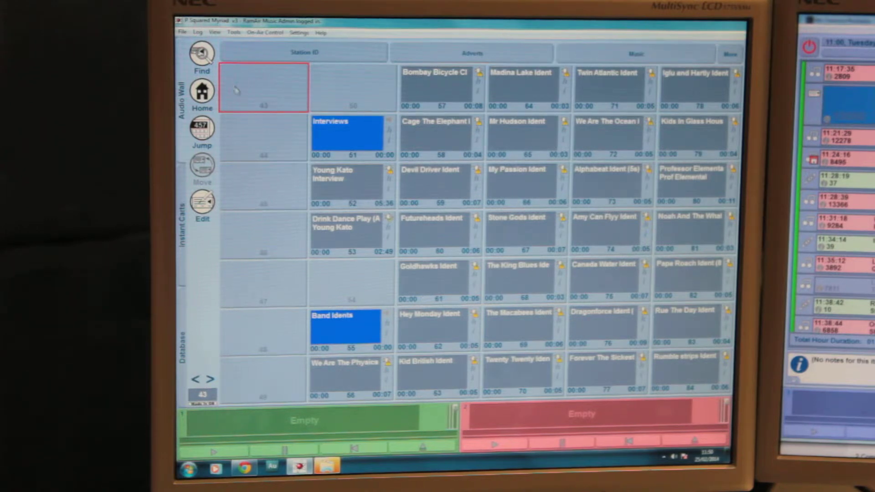
mouse_move(254, 84)
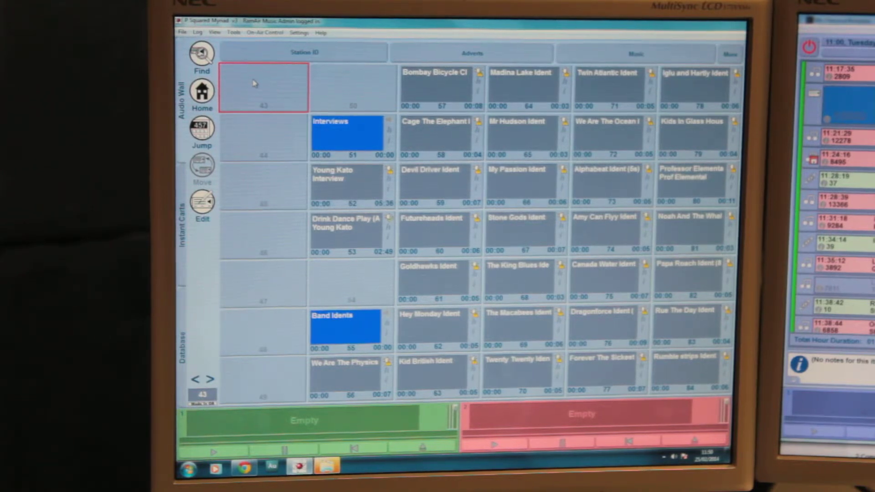
Bring up the Import Audio options for empty cart 43 on the audio wall.
right_click(263, 87)
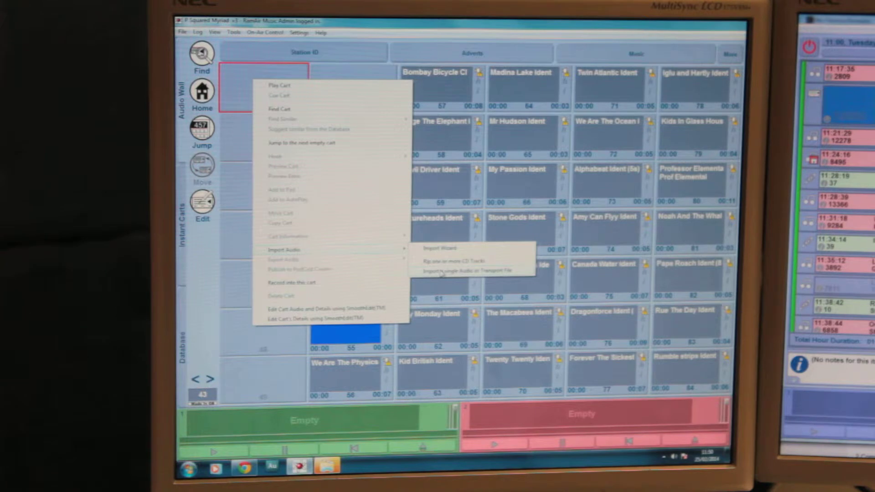
Import the single file James Blunt – Heart To Heart (3:25) into cart 43.
left_click(462, 271)
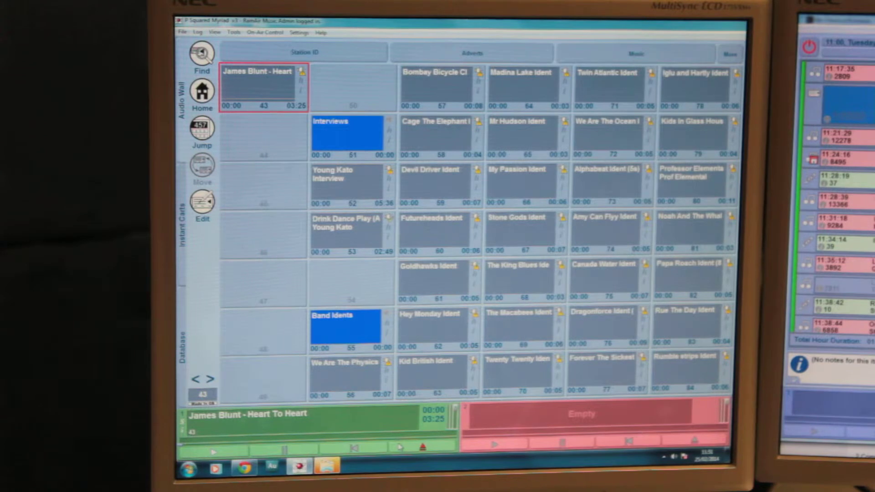
mouse_move(254, 205)
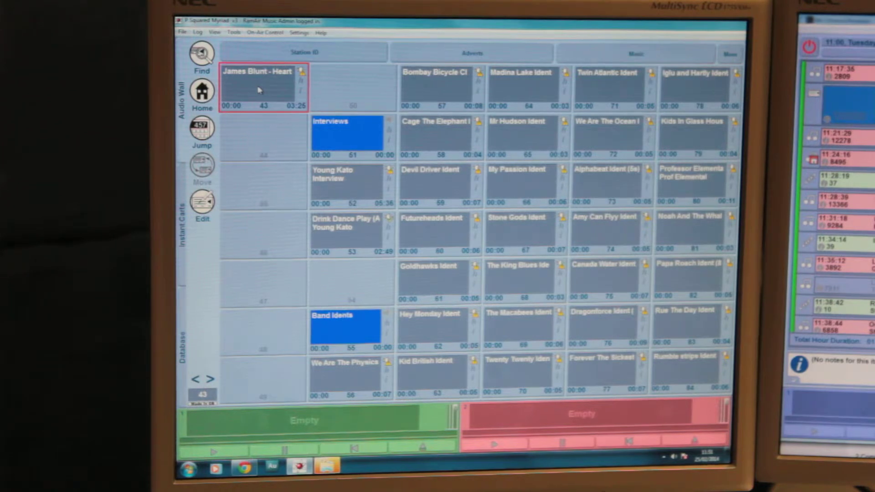
mouse_move(247, 89)
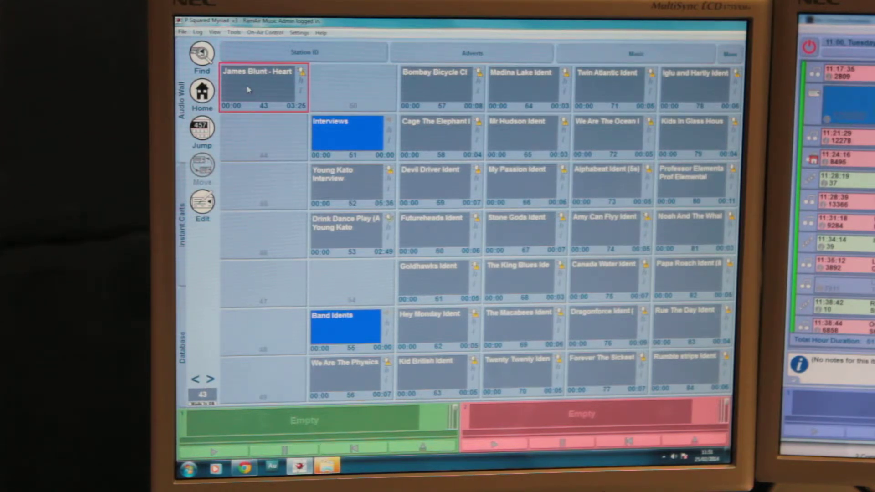
Tag cart 43 with artist James Blunt, content type Music, category 10s and an end type.
right_click(263, 89)
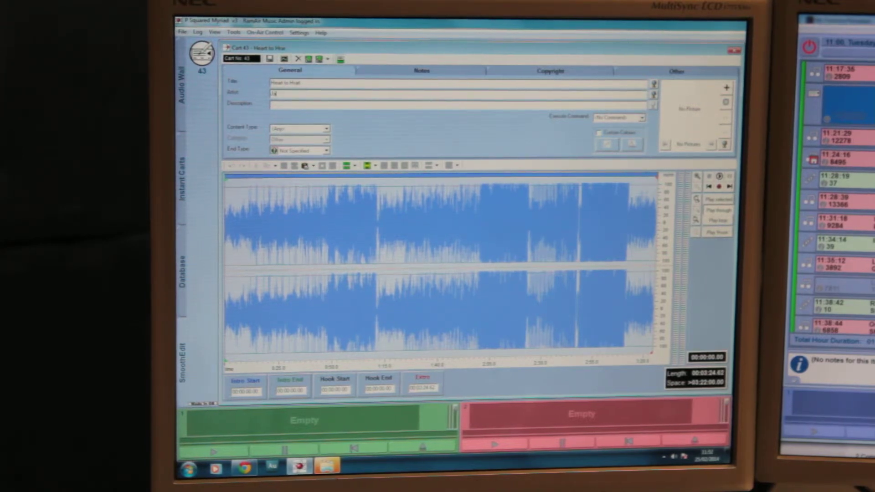
type("James Blunt")
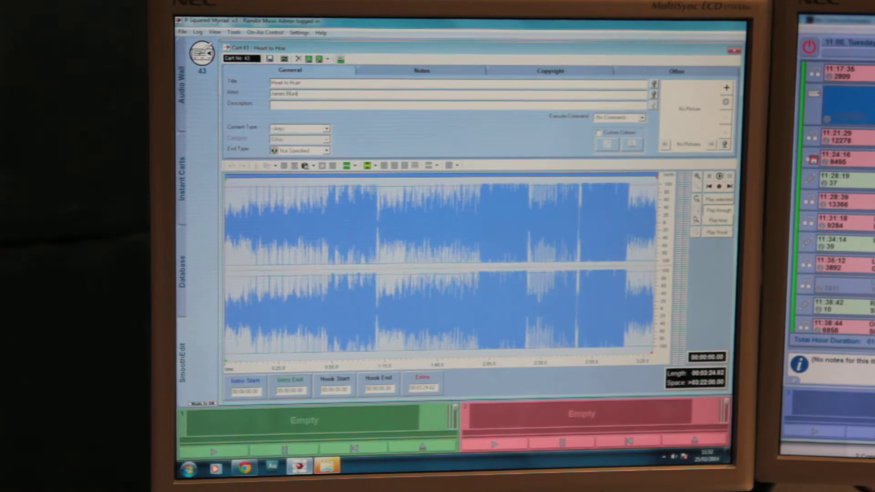
left_click(299, 128)
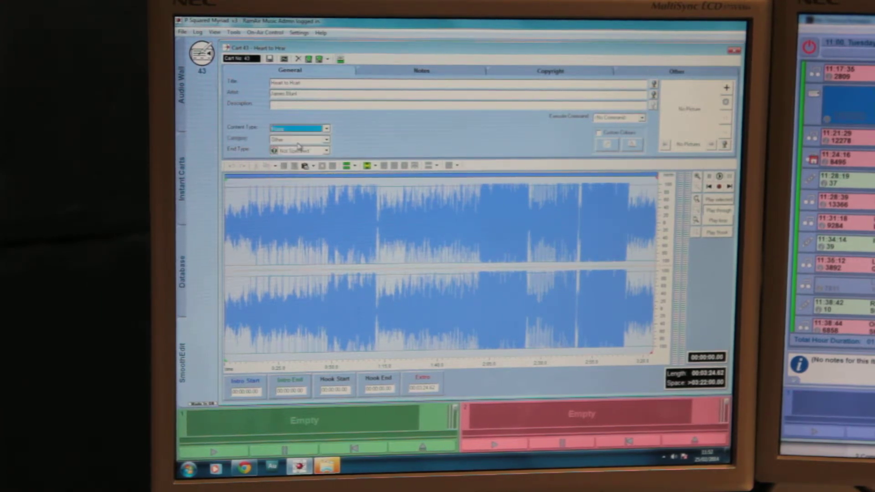
left_click(327, 150)
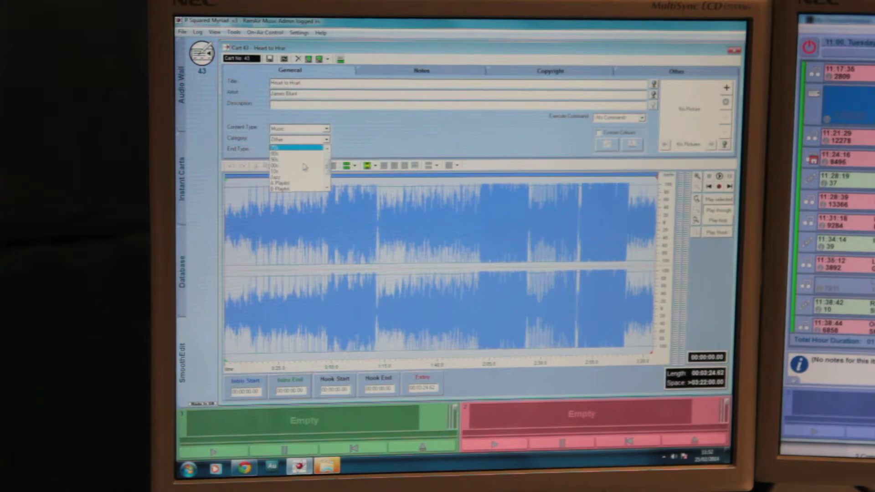
left_click(298, 148)
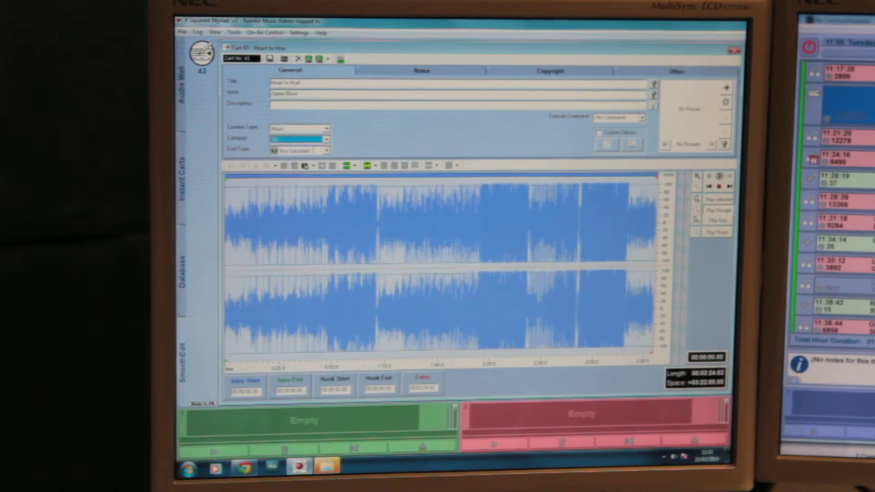
left_click(324, 150)
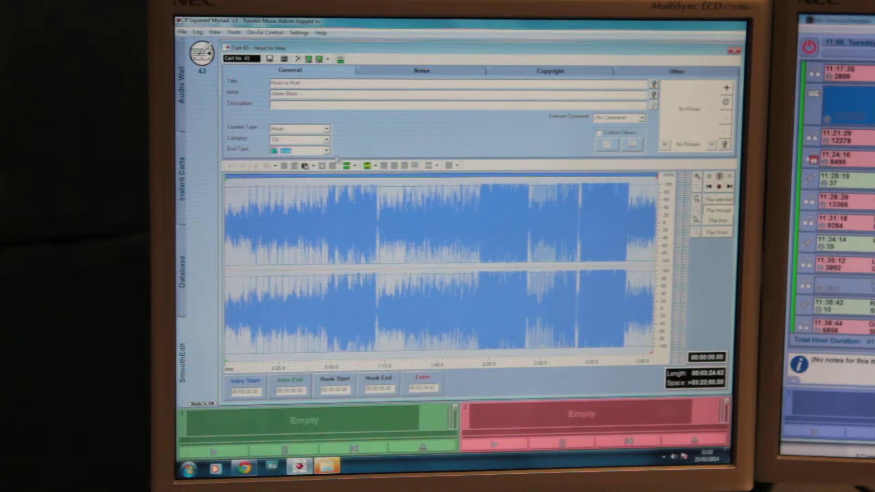
left_click(422, 70)
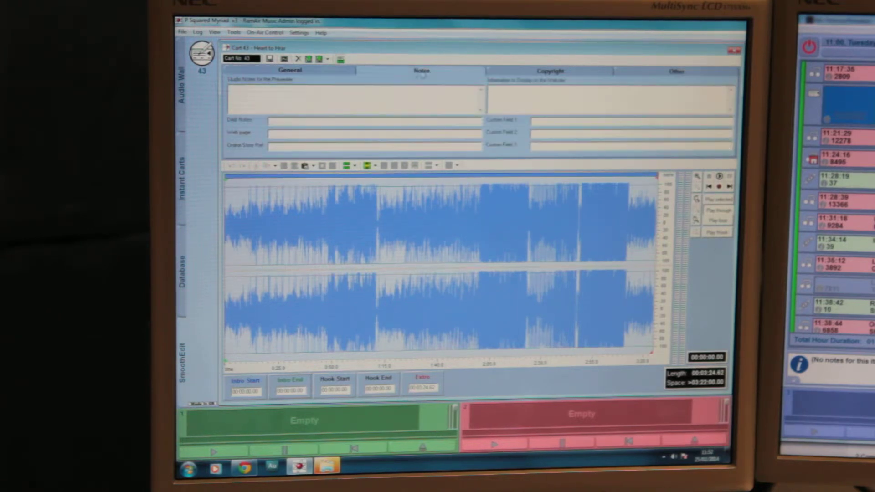
Return from the Notes page to the cart's General details and waveform.
left_click(289, 71)
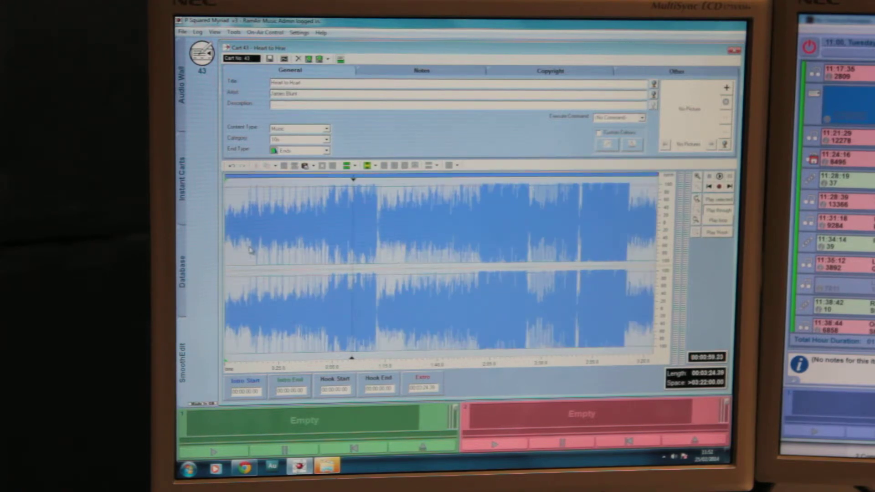
mouse_move(229, 217)
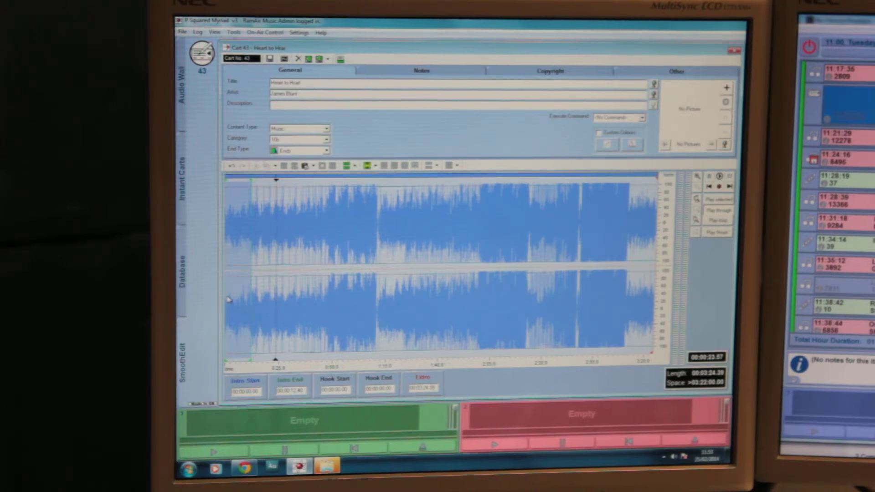
mouse_move(238, 282)
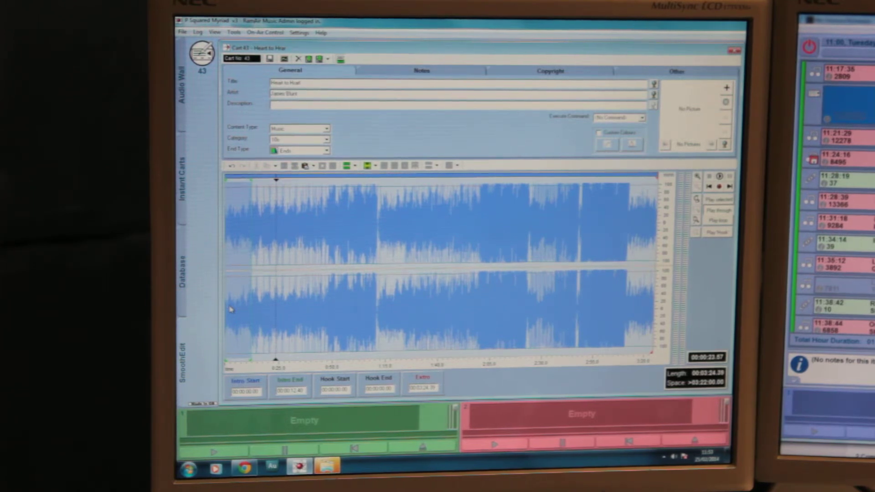
mouse_move(236, 284)
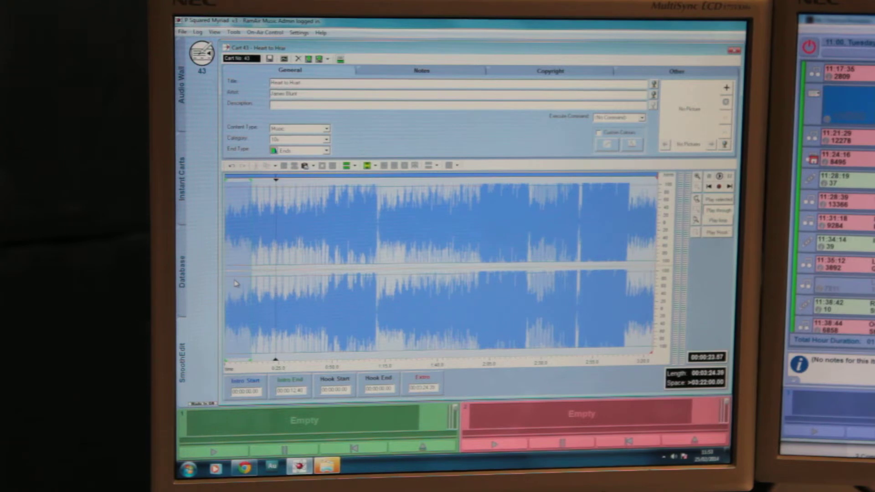
mouse_move(624, 200)
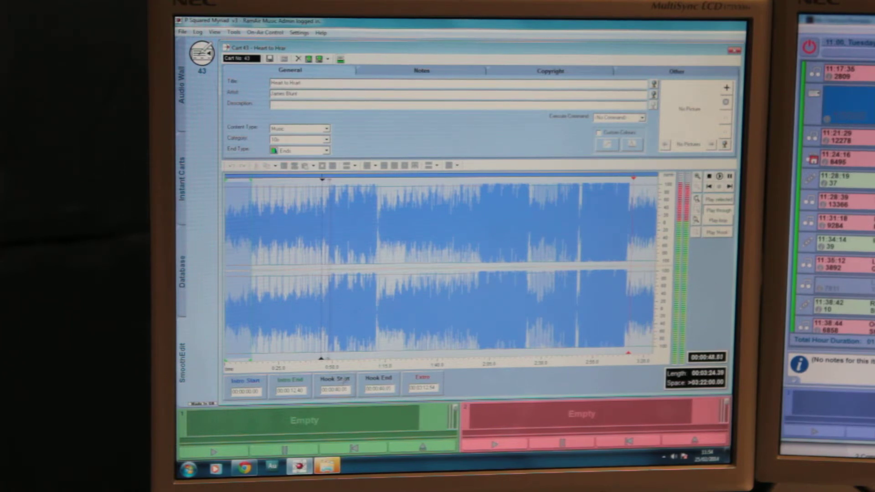
Save the marked-up James Blunt cart so the audio wall lists its 12-second intro.
left_click(369, 179)
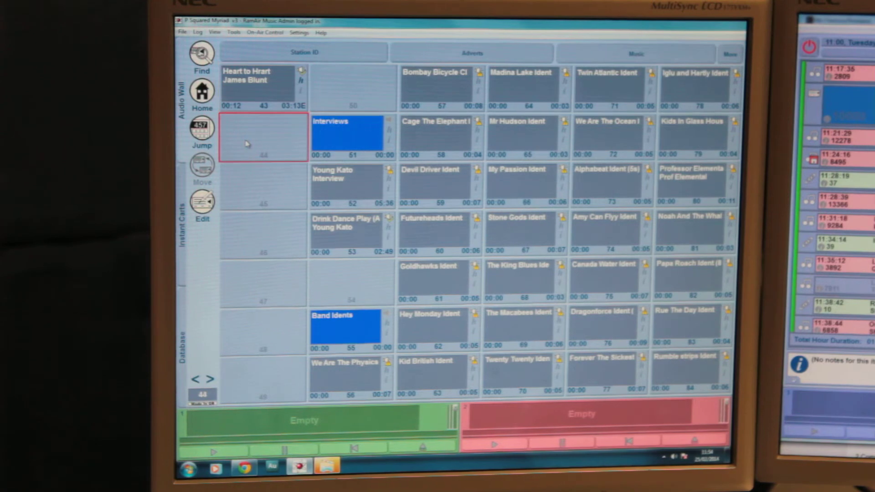
Start the Import Wizard on empty cart 44 to import audio files from a folder.
right_click(263, 139)
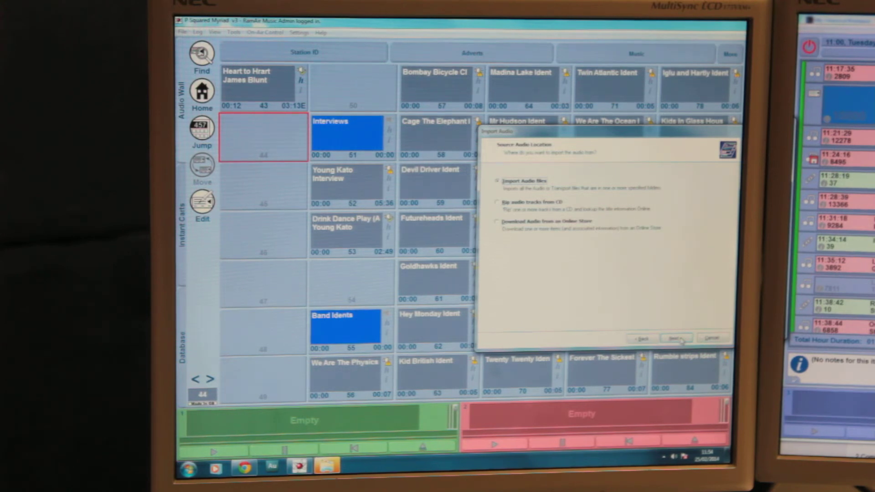
left_click(675, 338)
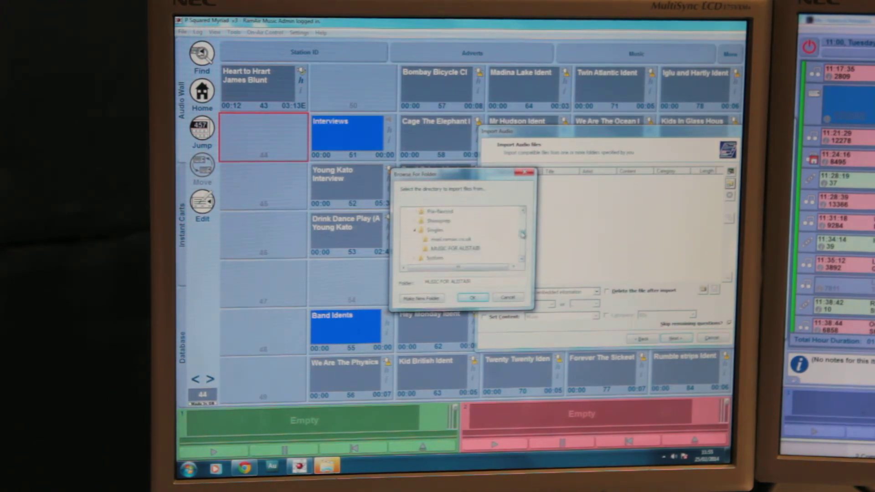
Load the chosen folder's files into the list and run the bulk import.
left_click(473, 297)
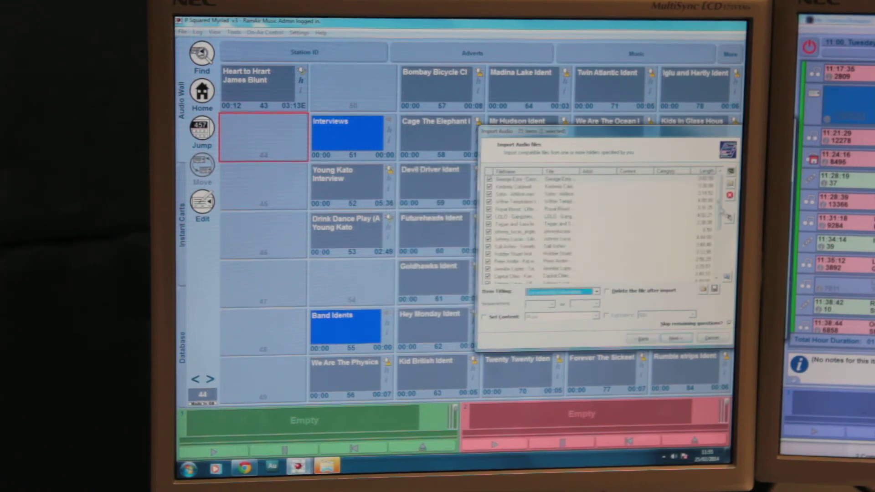
scroll("down", 3)
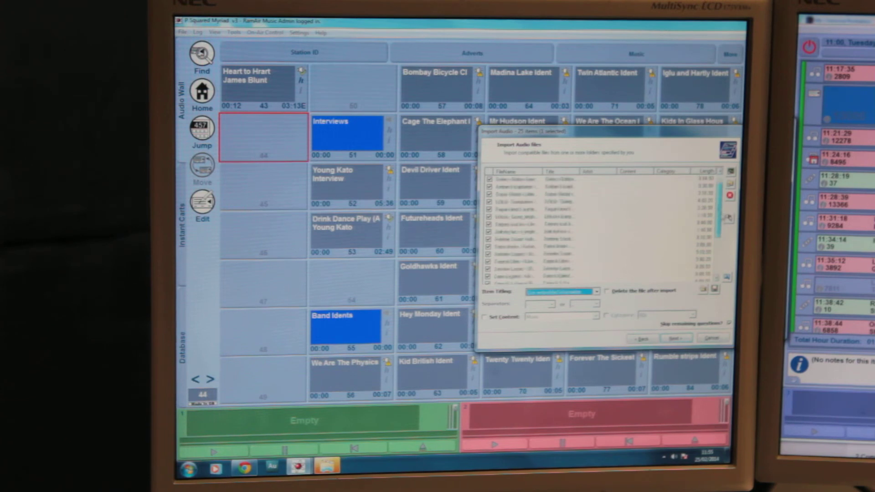
scroll("down", 3)
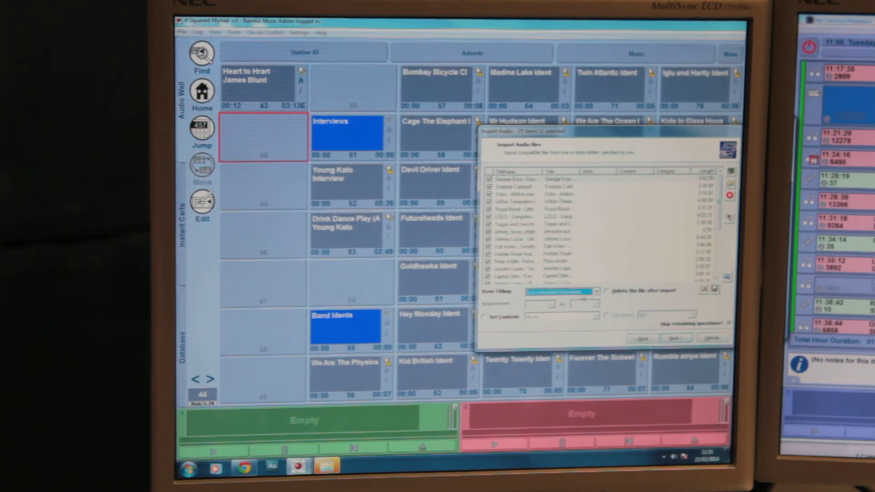
left_click(675, 337)
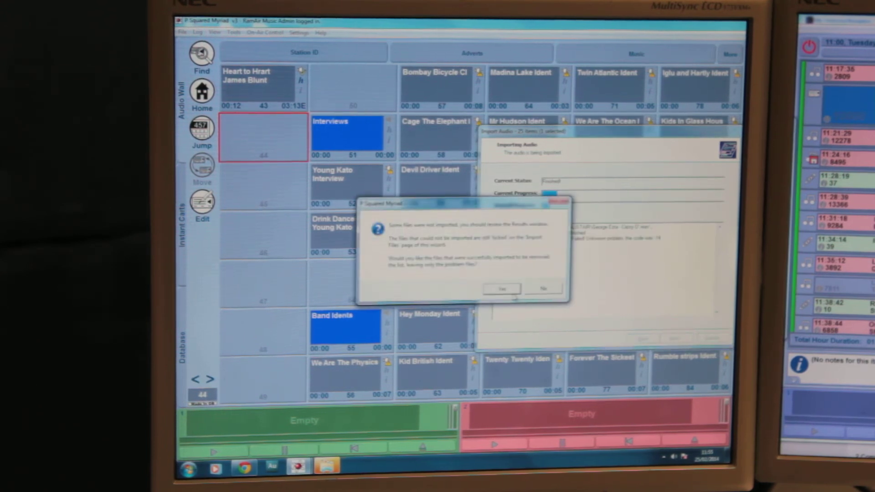
Acknowledge the failed-files warning and close the wizard back to the audio wall.
left_click(500, 289)
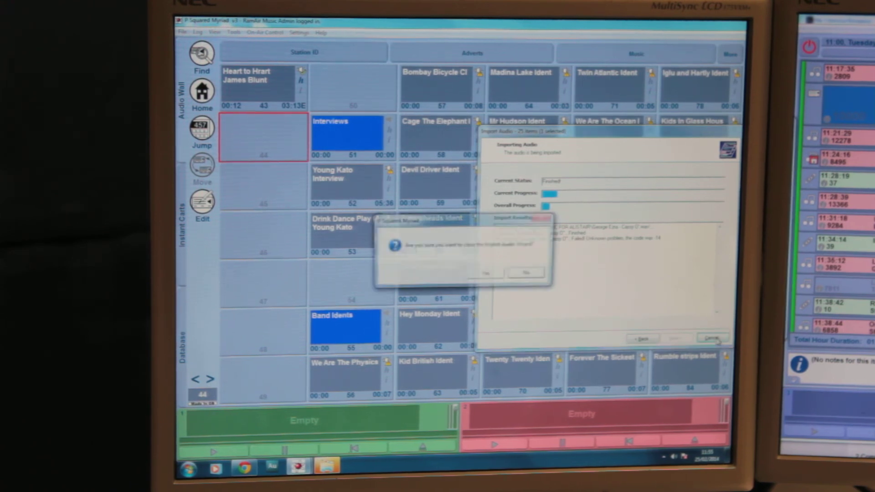
left_click(486, 273)
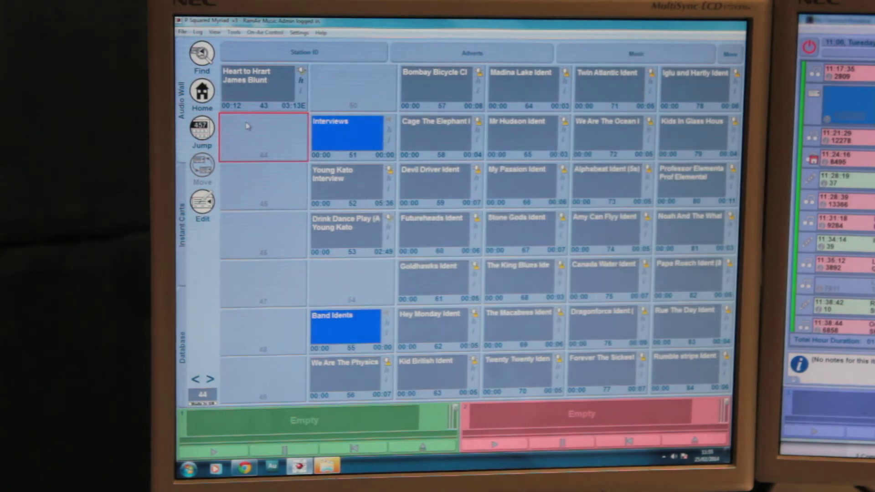
right_click(262, 137)
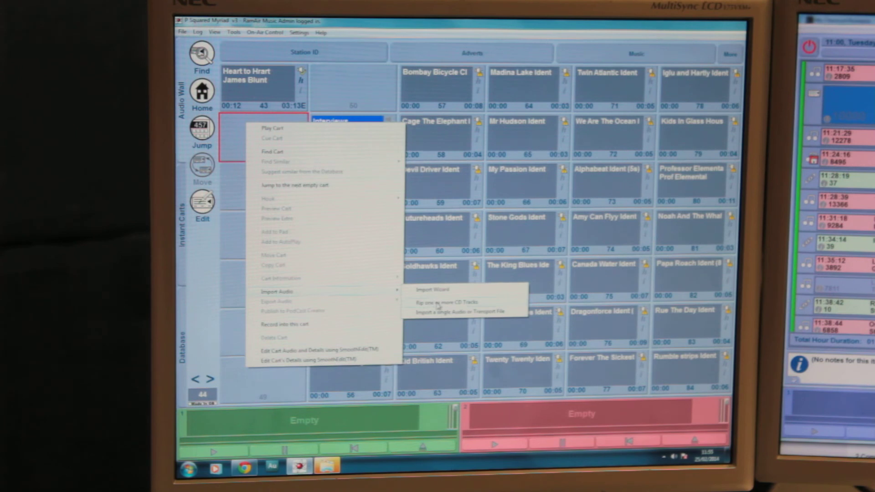
left_click(447, 301)
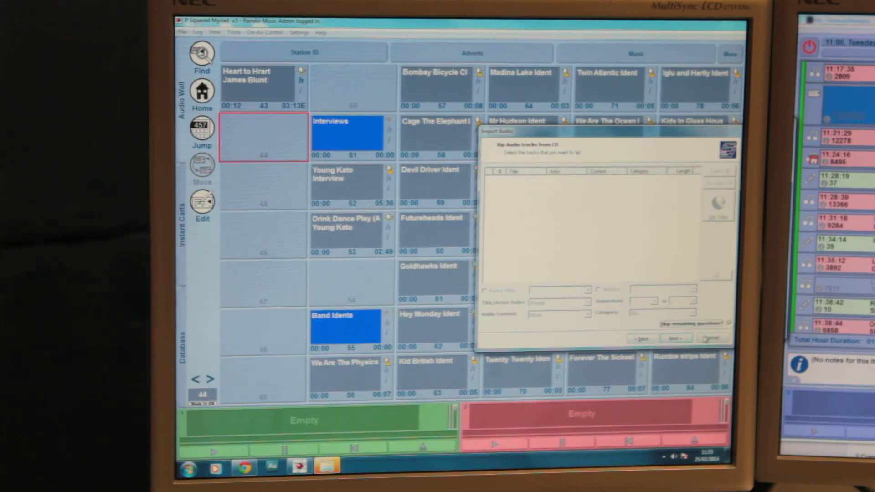
left_click(712, 339)
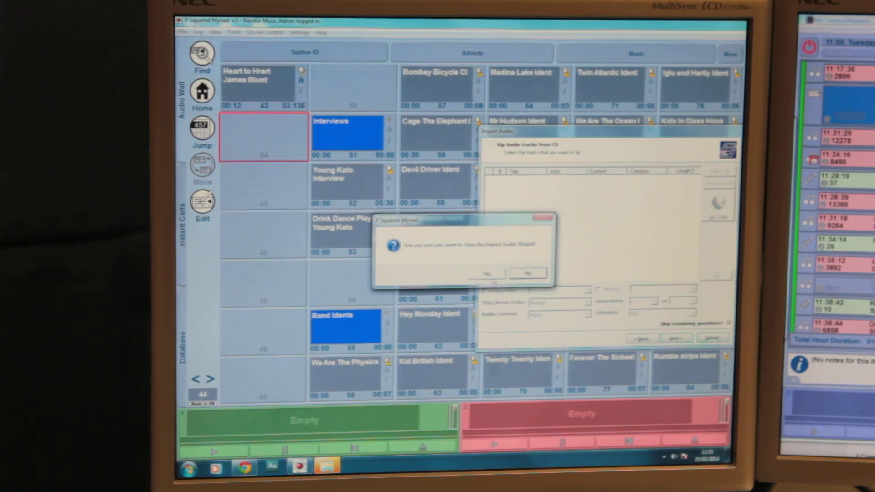
left_click(486, 273)
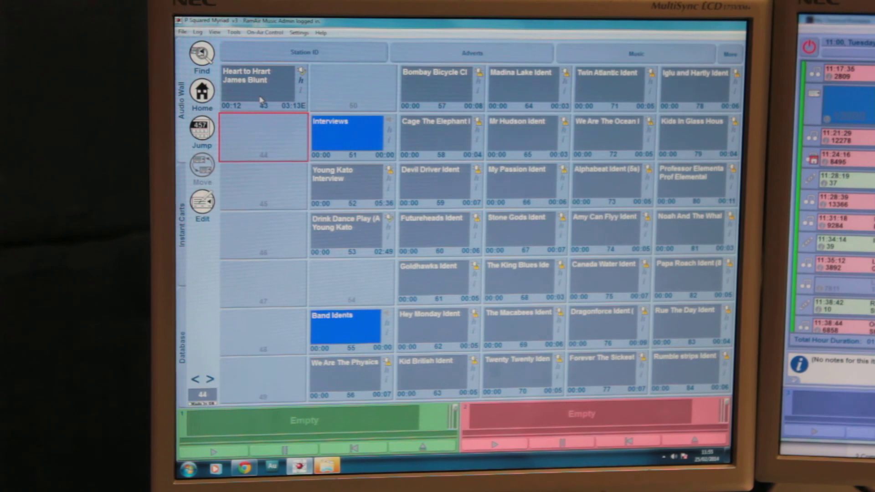